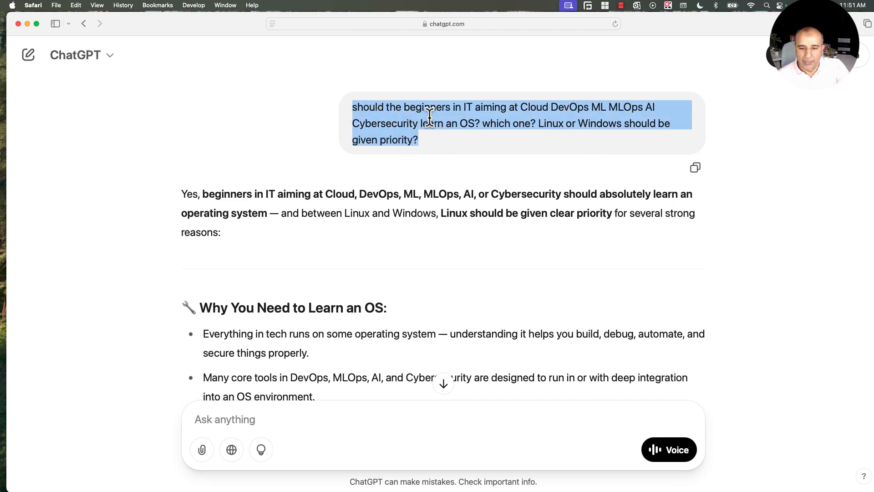
Clear the highlight from the Linux-or-Windows question text.
click(513, 109)
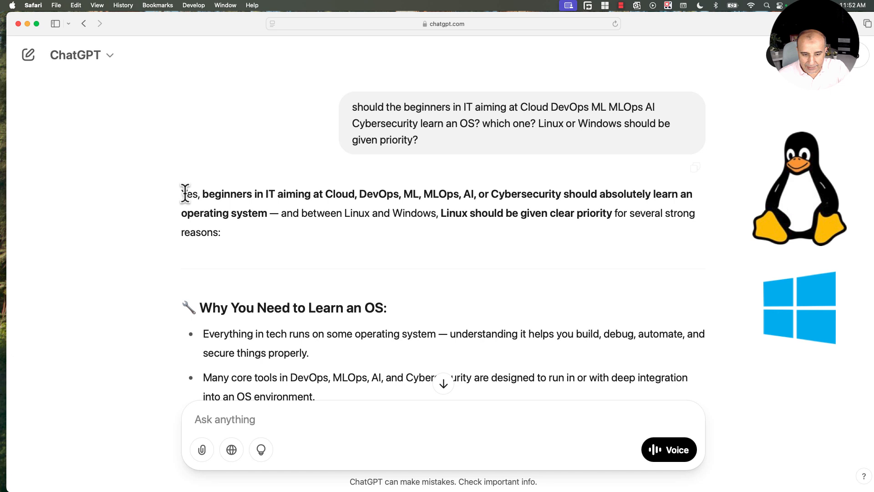
Highlight the opening sentence's list of target IT fields recommending Linux priority.
drag(276, 194, 355, 194)
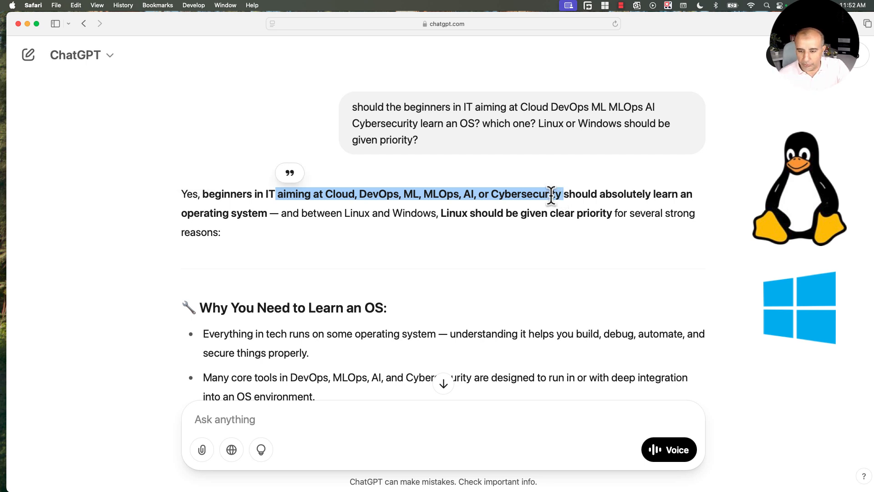
mouse_move(616, 196)
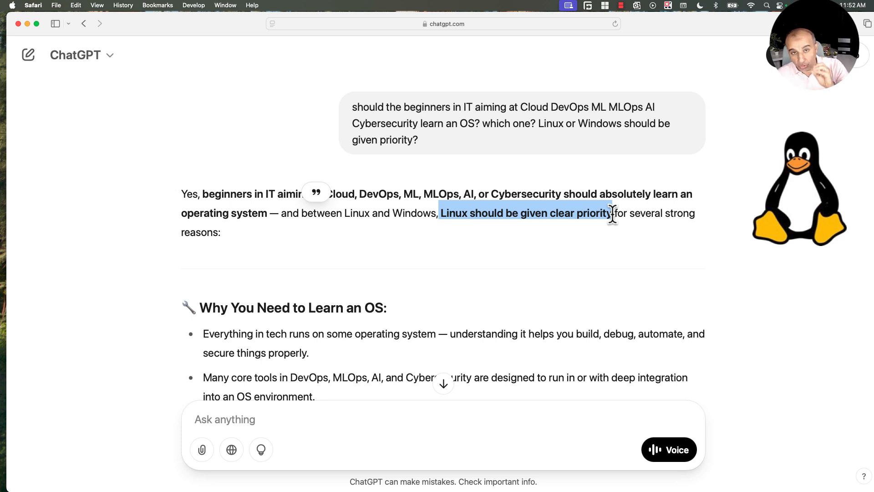
mouse_move(552, 239)
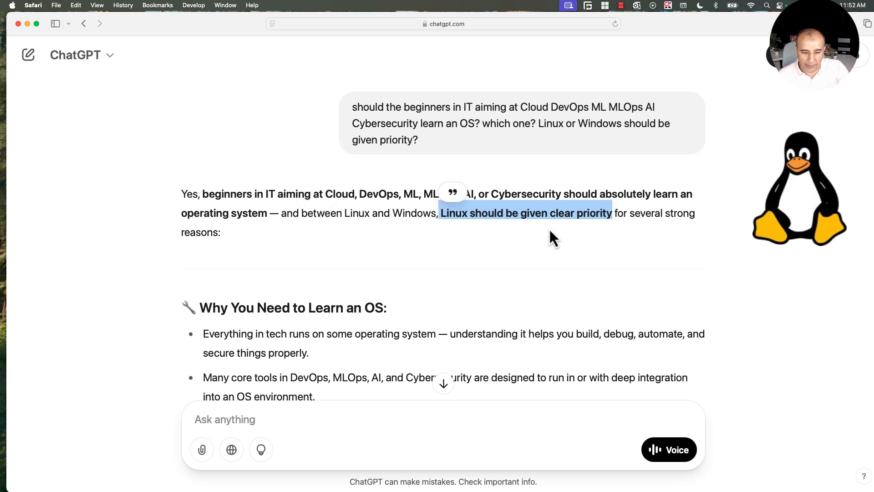
Scroll to 'Why You Need to Learn an OS' and clear the first bullet's highlight.
scroll(down, 3)
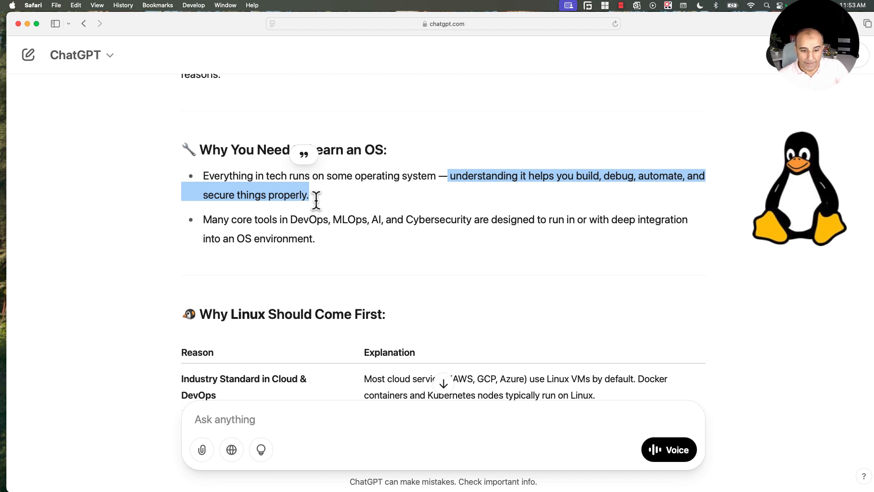
click(223, 226)
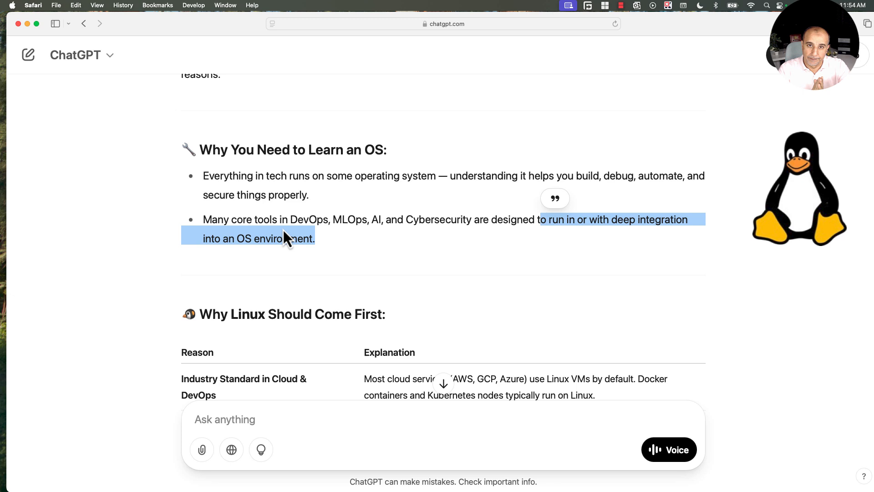
Scroll down to bring the 'Why Linux Should Come First' table into view.
scroll(down, 3)
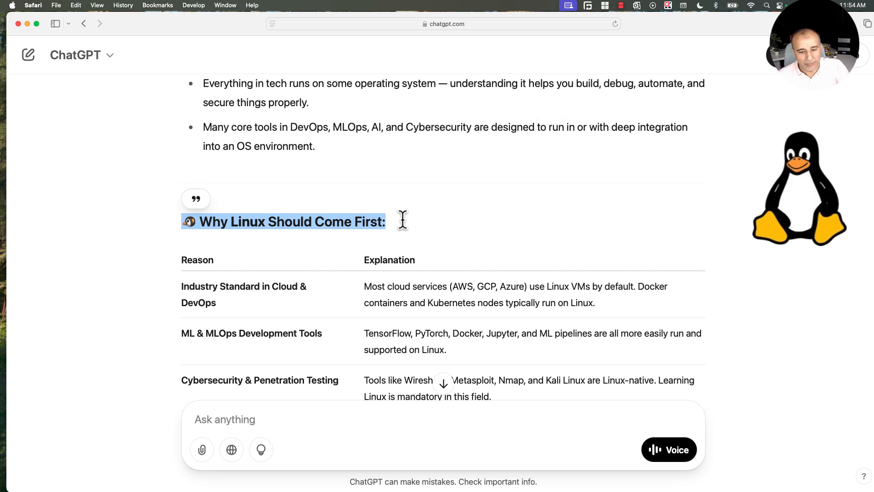
scroll(down, 3)
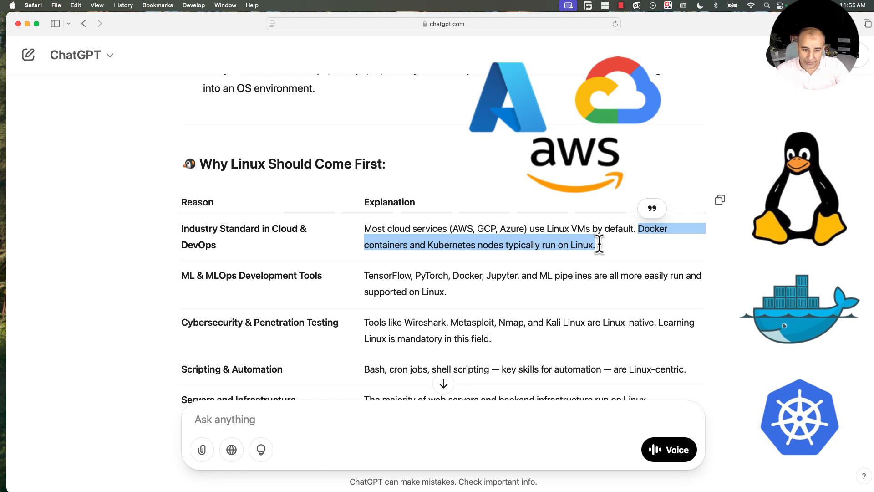
mouse_move(186, 285)
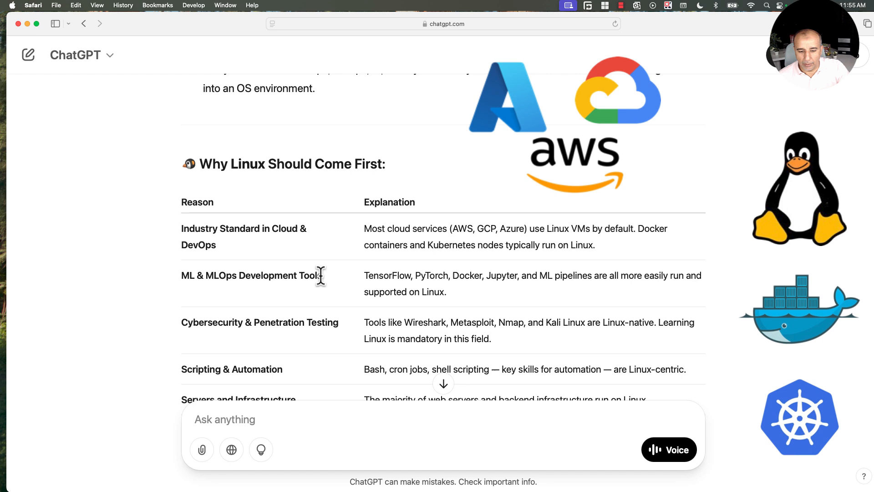
Highlight a word in the ML & MLOps row, then scroll to 'What About Windows?'.
double_click(251, 275)
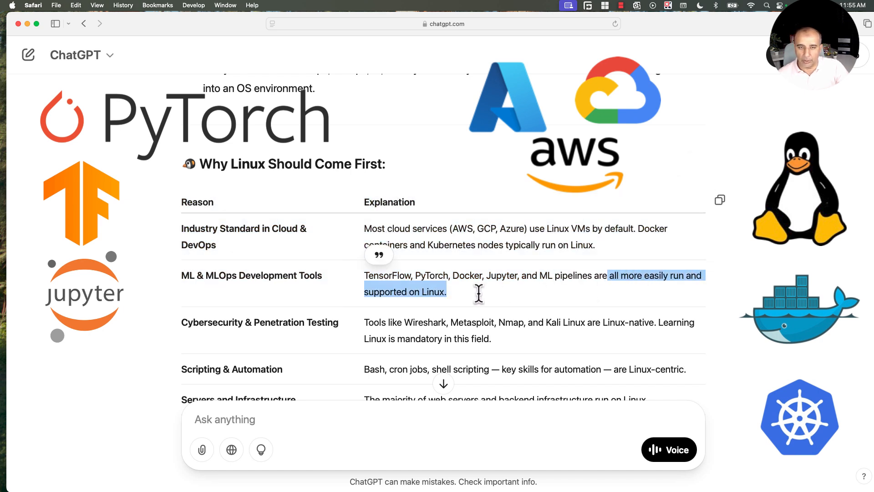
mouse_move(621, 255)
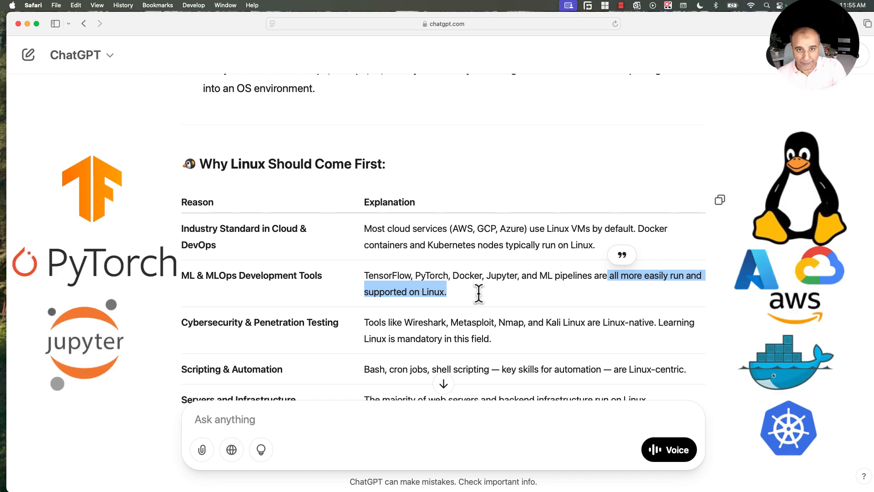
scroll(down, 3)
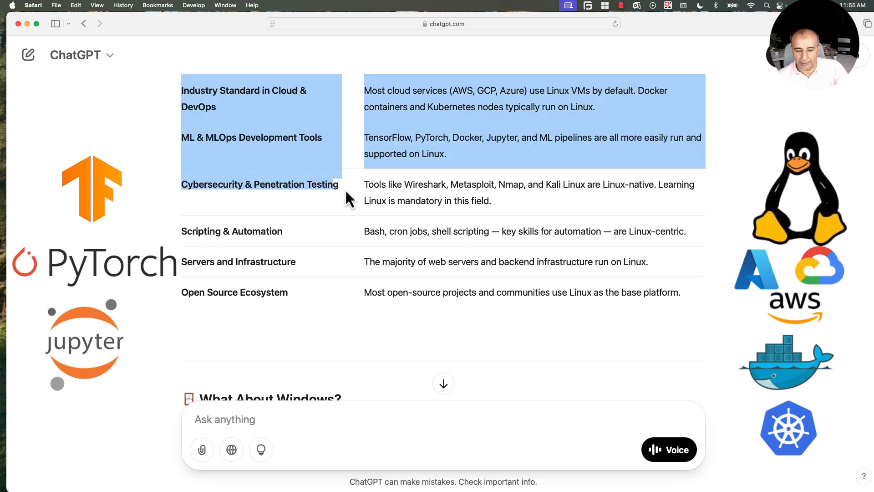
Highlight the tool name Metasploit in the cybersecurity row of the Linux table.
double_click(471, 184)
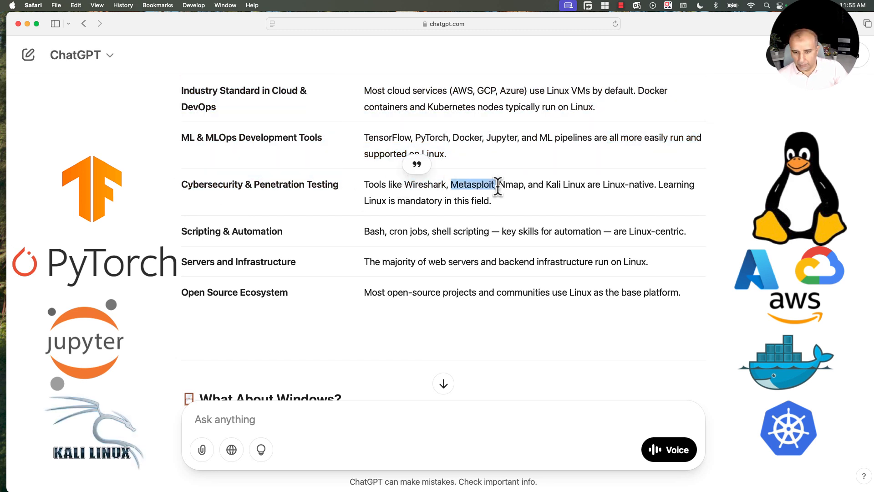
mouse_move(549, 184)
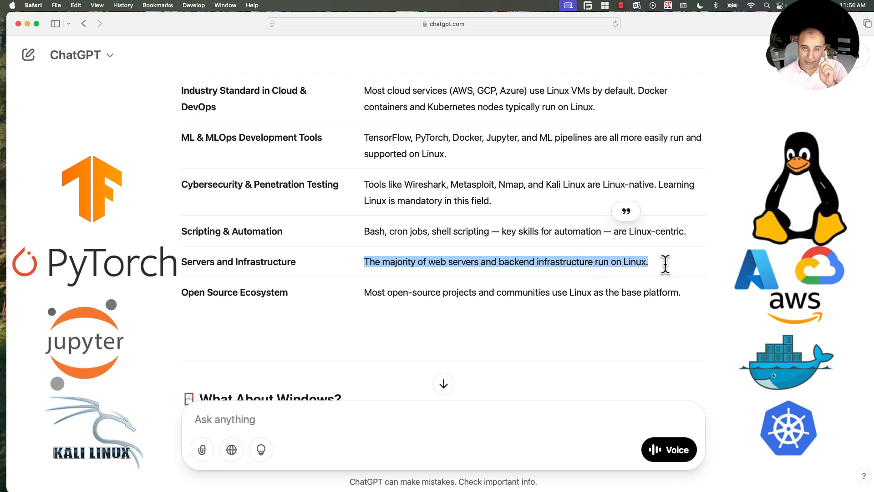
mouse_move(285, 330)
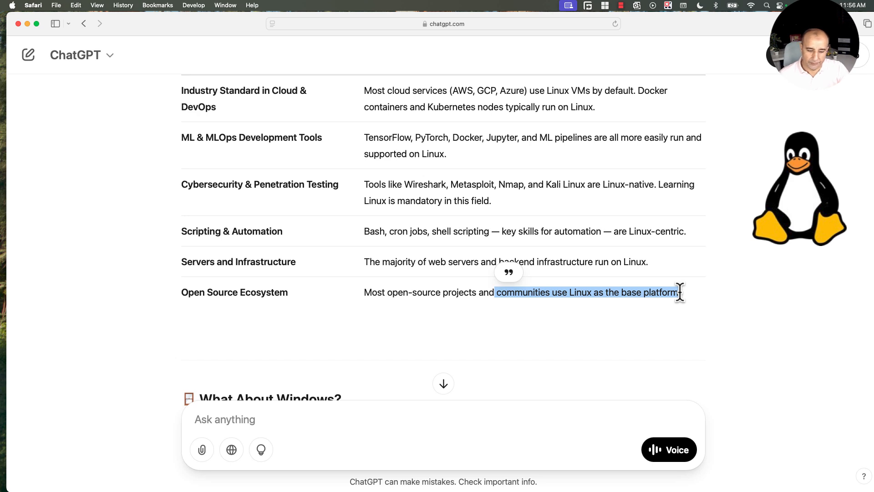
Highlight the 'What About Windows?' point that Windows comes after a solid Linux foundation.
scroll(down, 3)
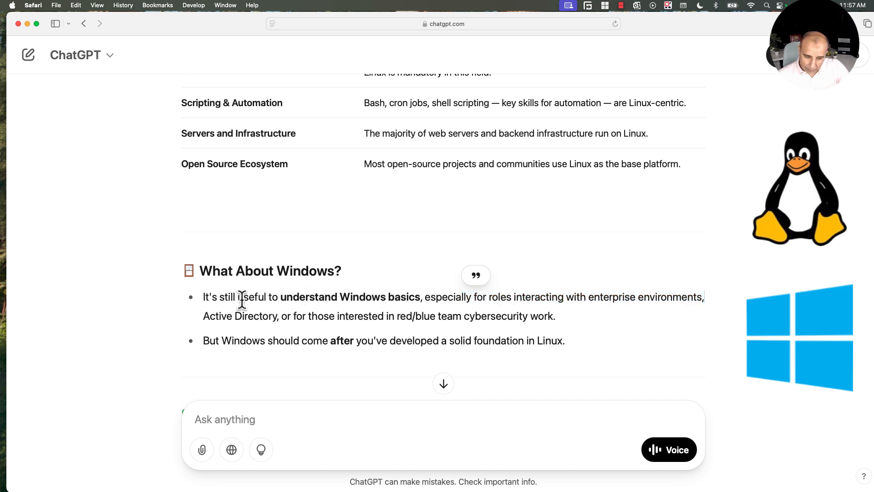
double_click(252, 296)
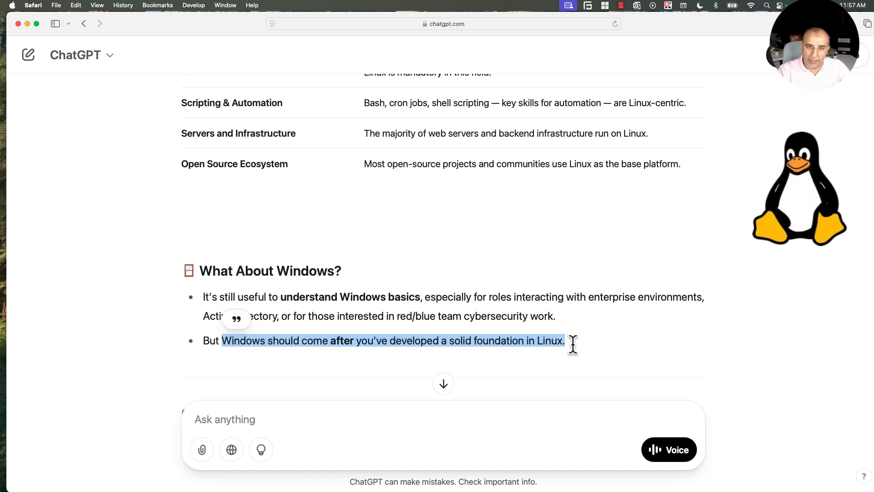
scroll(down, 3)
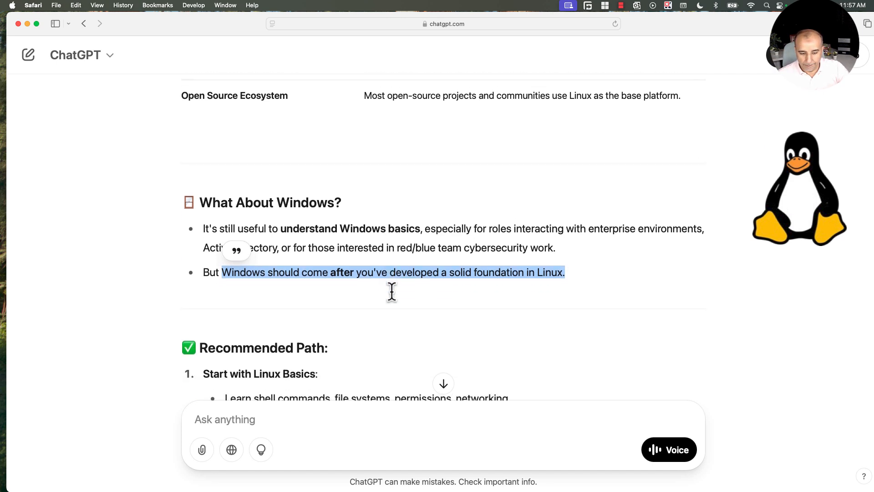
Highlight 'file systems' in the first Recommended Path step, Linux basics.
scroll(down, 3)
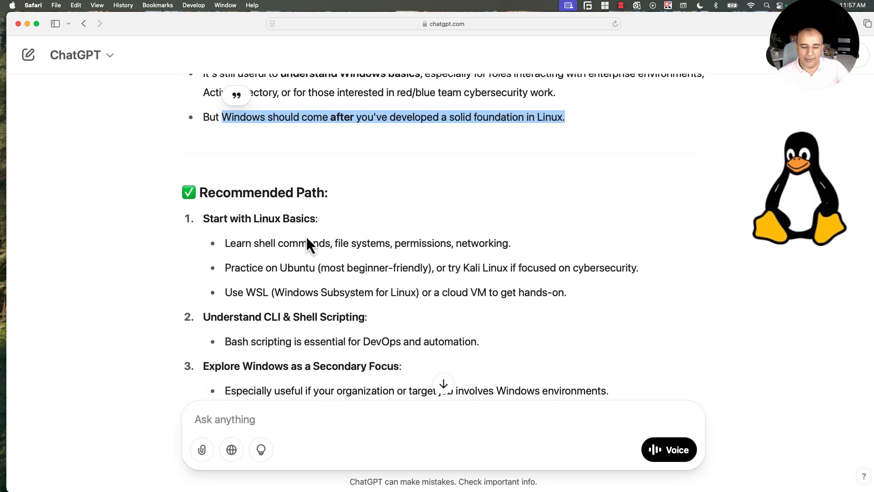
double_click(259, 218)
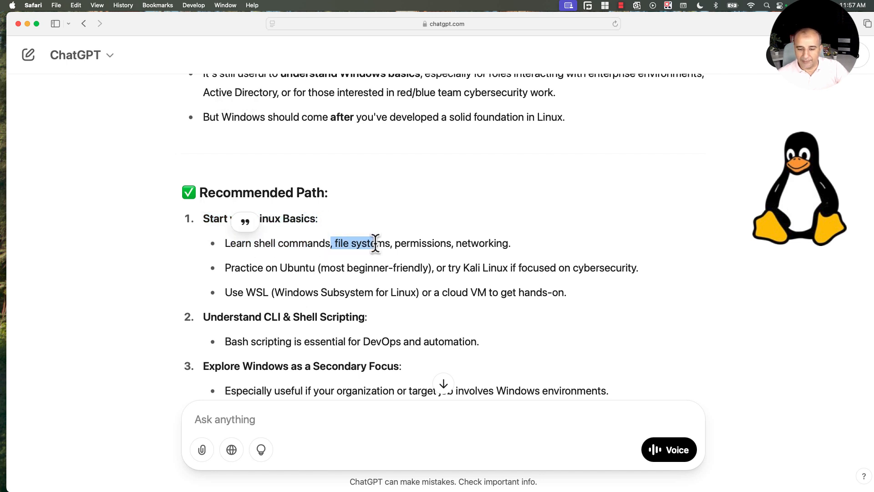
scroll(down, 3)
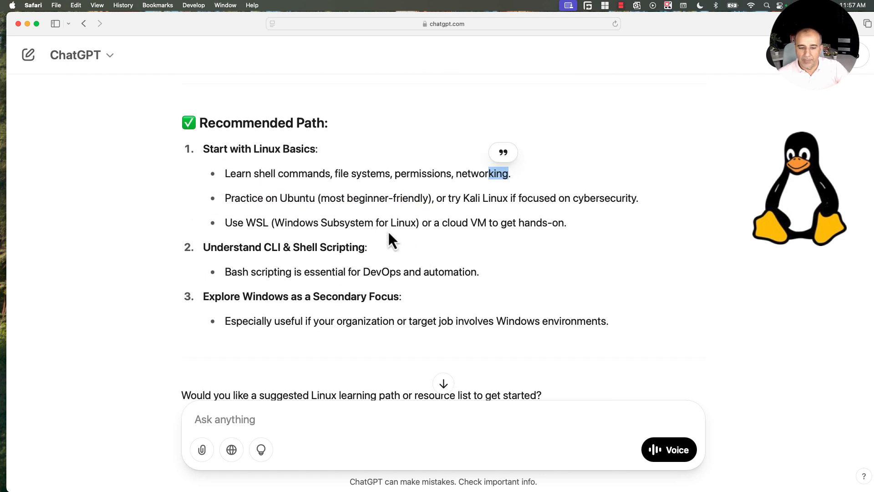
mouse_move(418, 202)
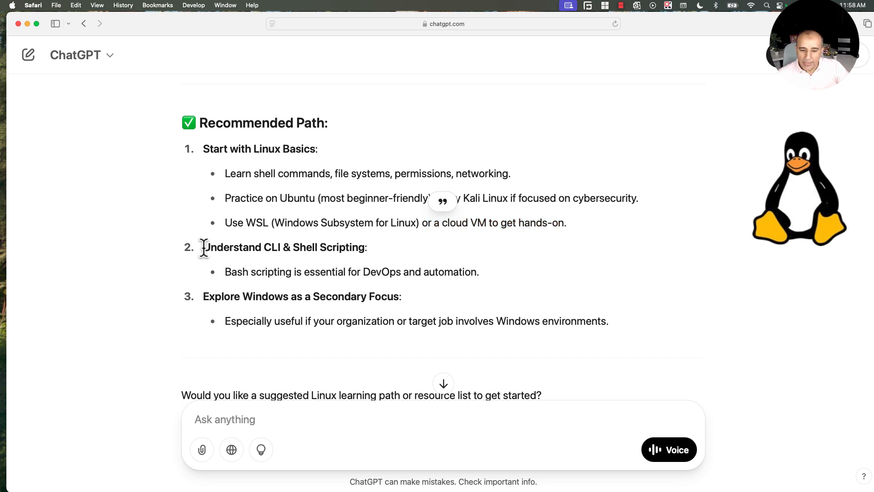
Highlight the CLI & Shell Scripting step, 'DevOps and automation', and 'Explore Windows as a Secondary Focus'.
double_click(284, 247)
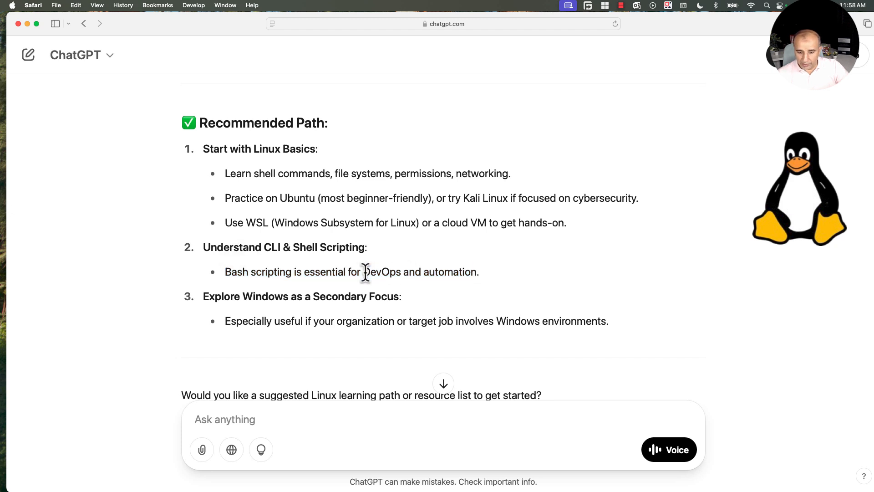
double_click(391, 271)
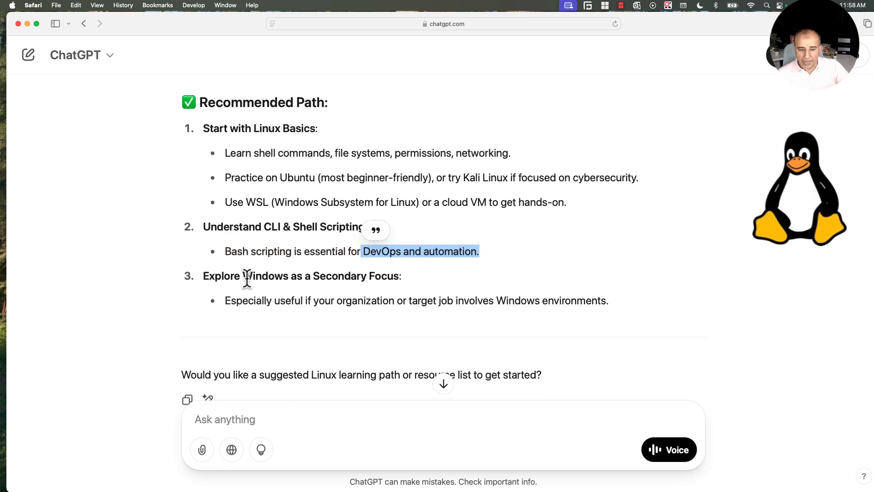
mouse_move(337, 278)
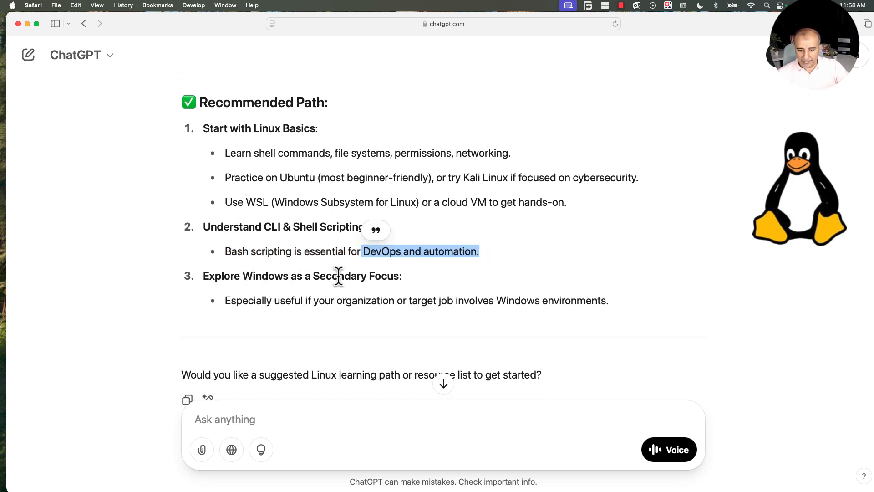
double_click(301, 276)
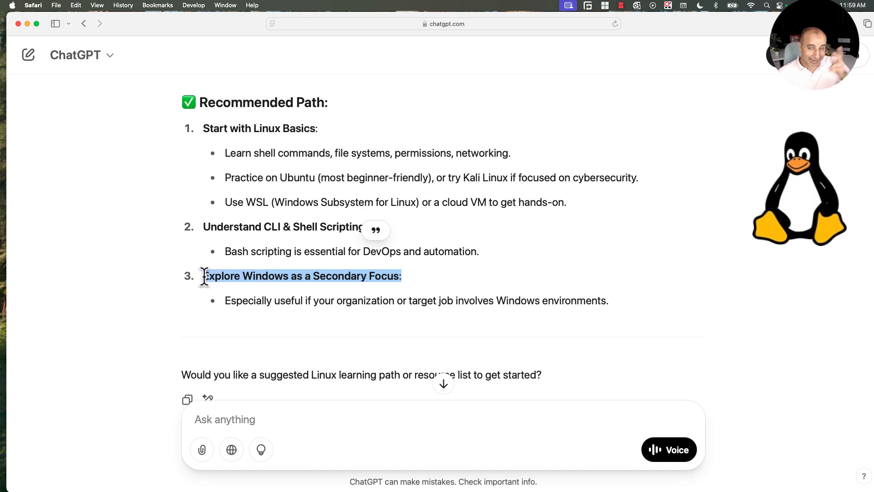